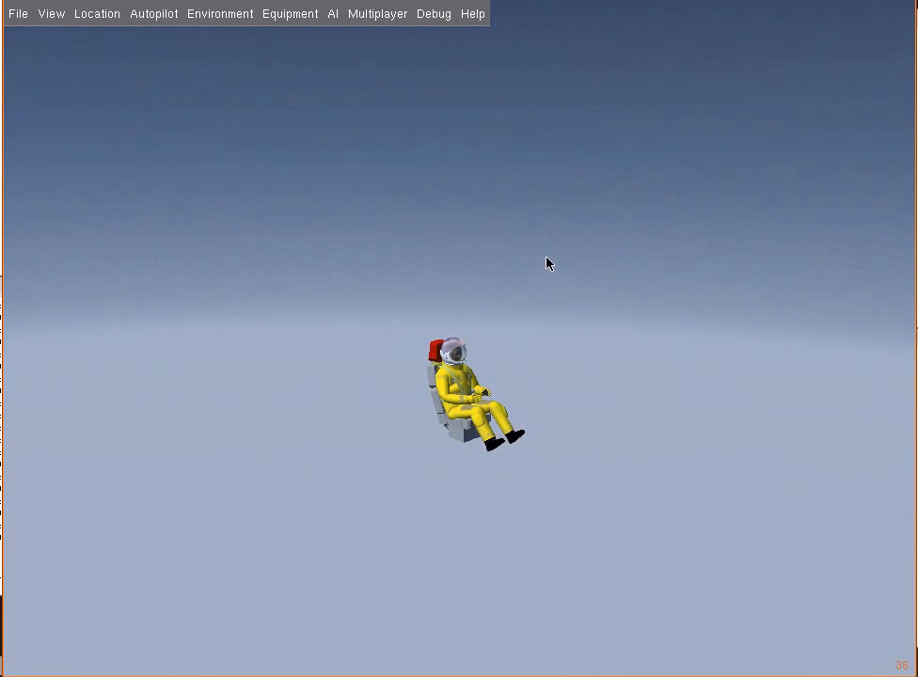
mouse_move(523, 280)
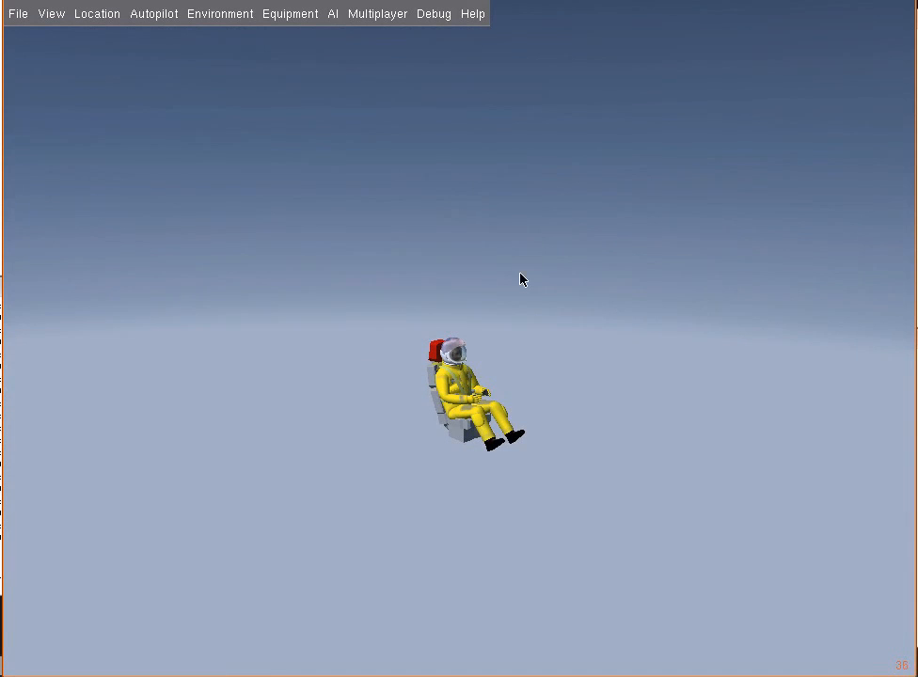
mouse_move(475, 211)
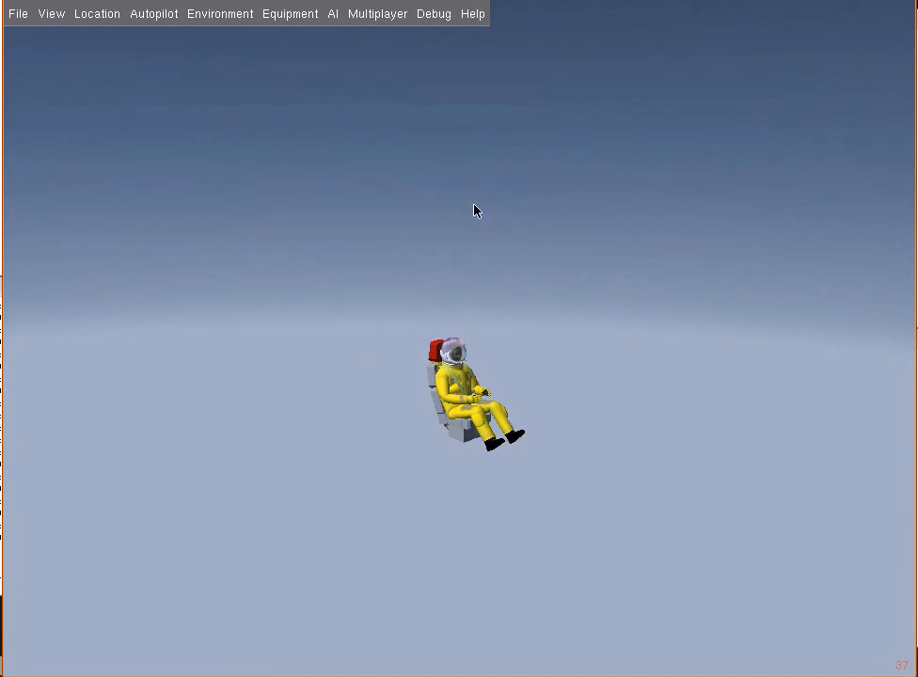
mouse_move(435, 32)
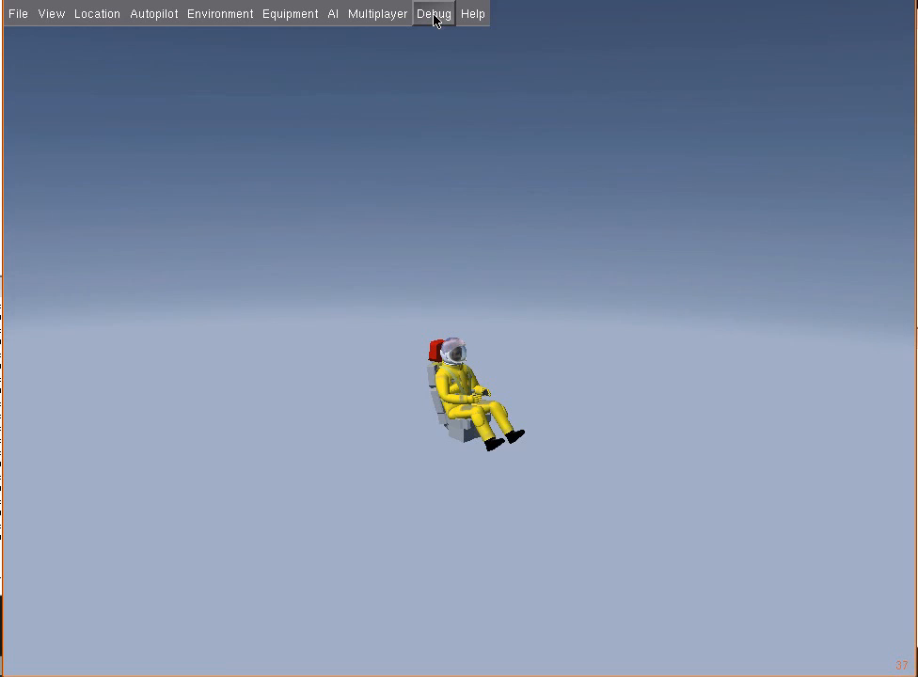
- Open the internal property browser from the Debug menu
click(434, 13)
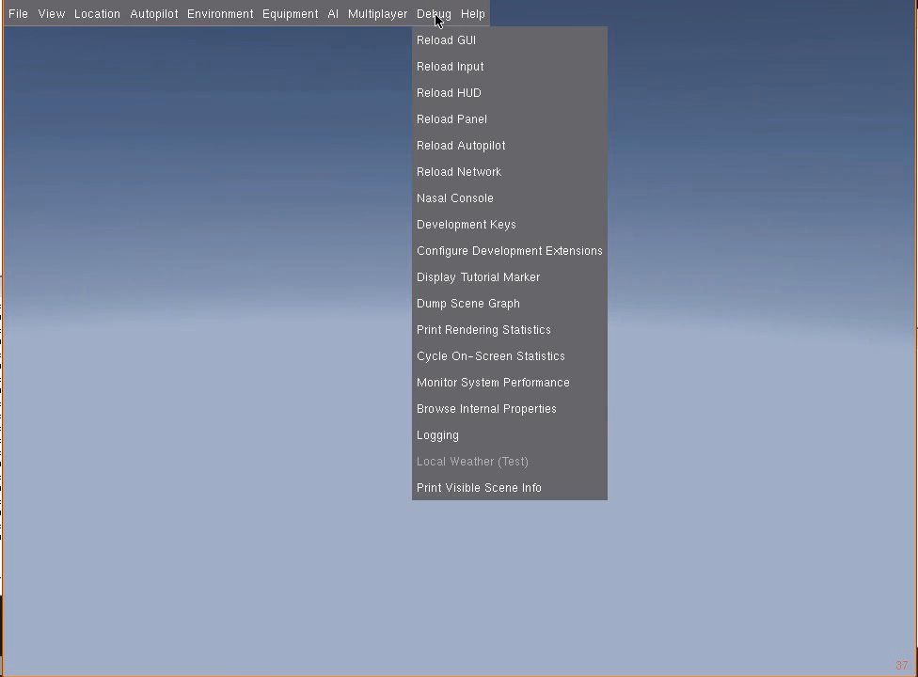
click(486, 408)
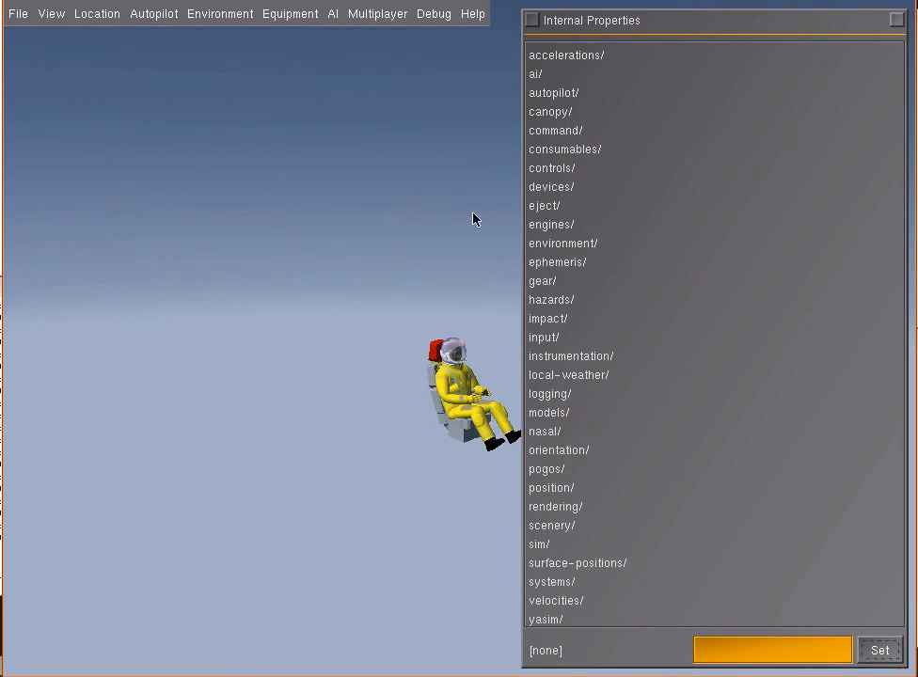
mouse_move(550, 217)
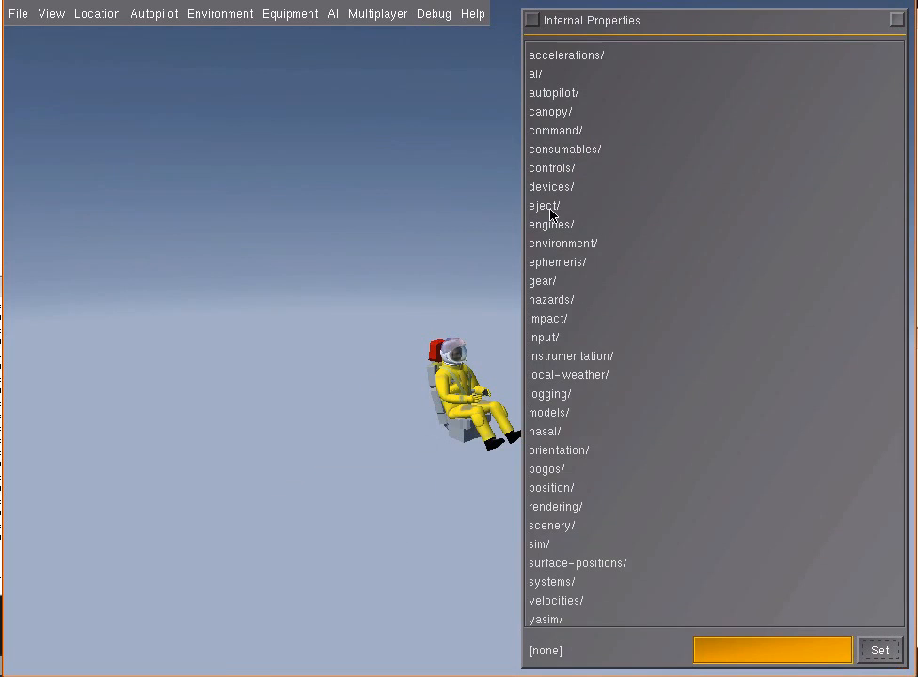
- Open the eject folder to watch its live ejection velocities, altitude, heading and attitude
double_click(544, 206)
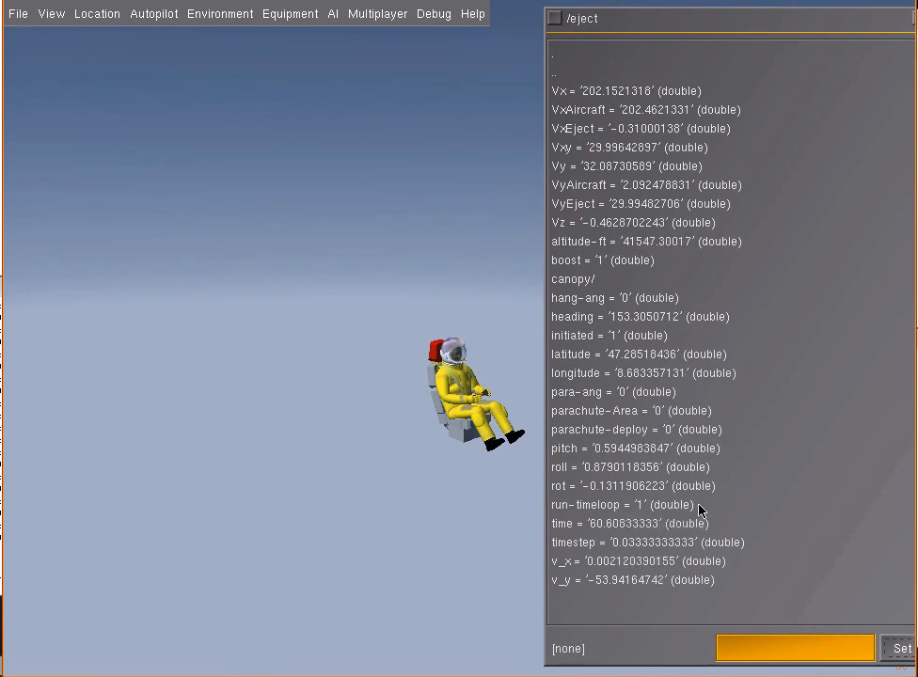
mouse_move(299, 418)
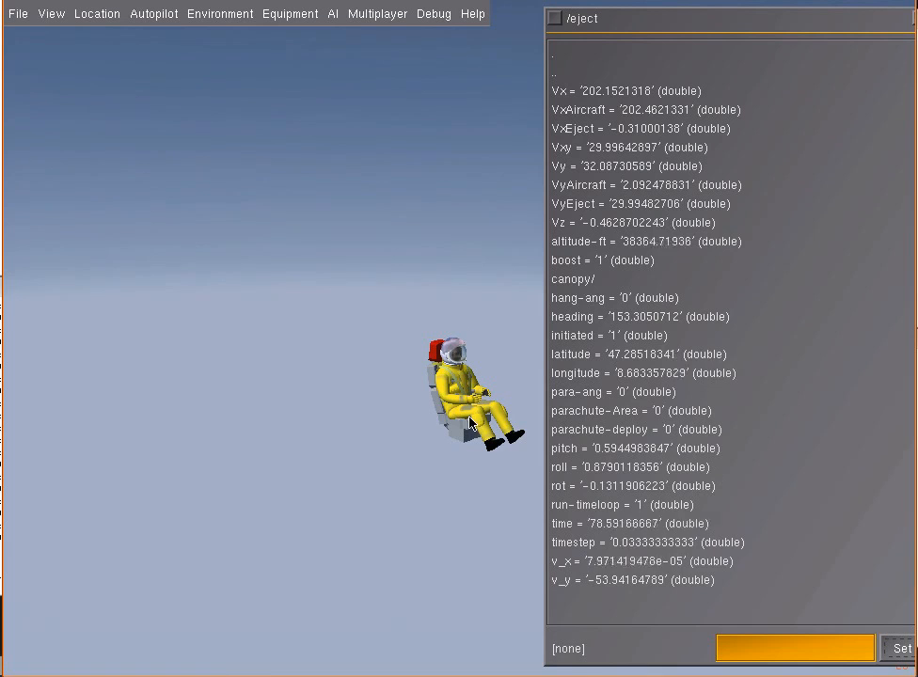
mouse_move(289, 561)
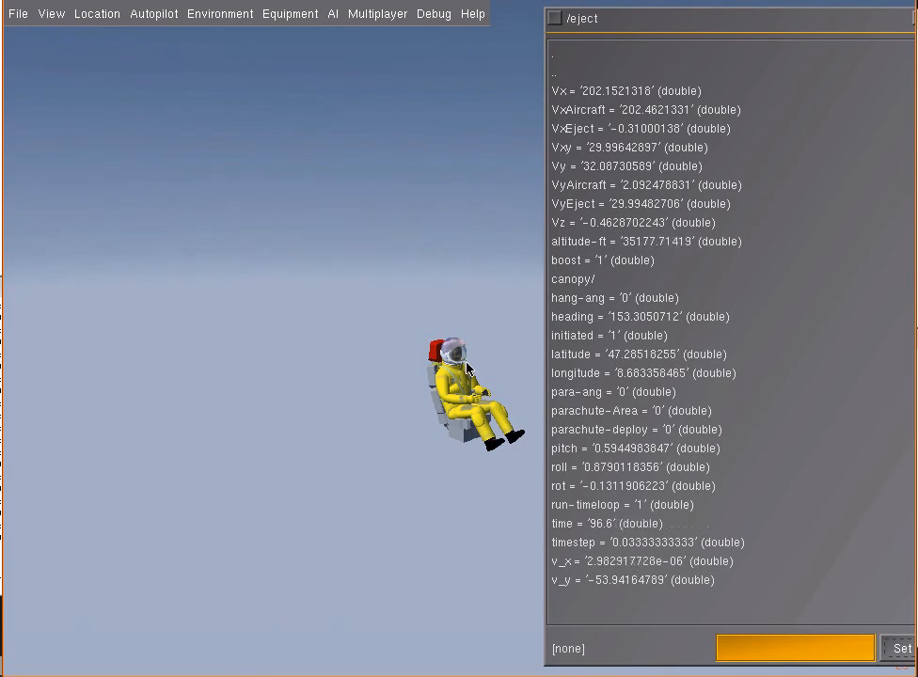
mouse_move(455, 367)
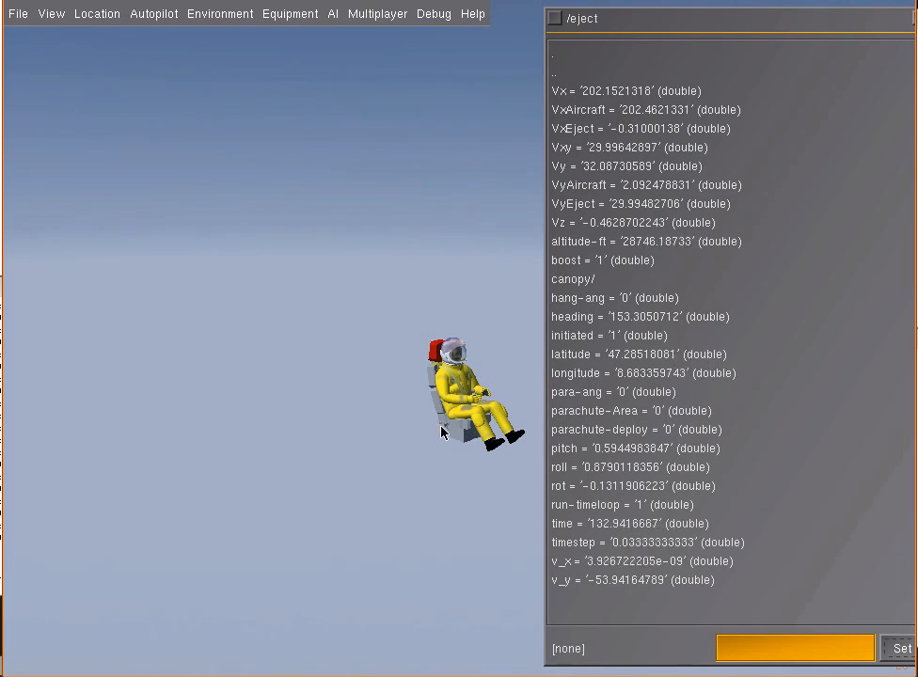
mouse_move(460, 351)
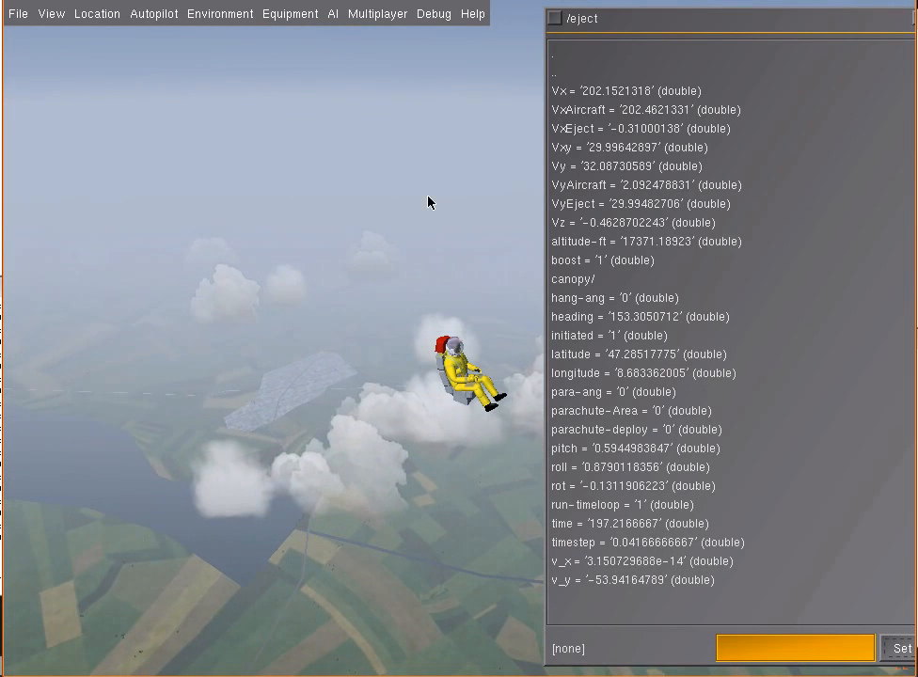
mouse_move(594, 218)
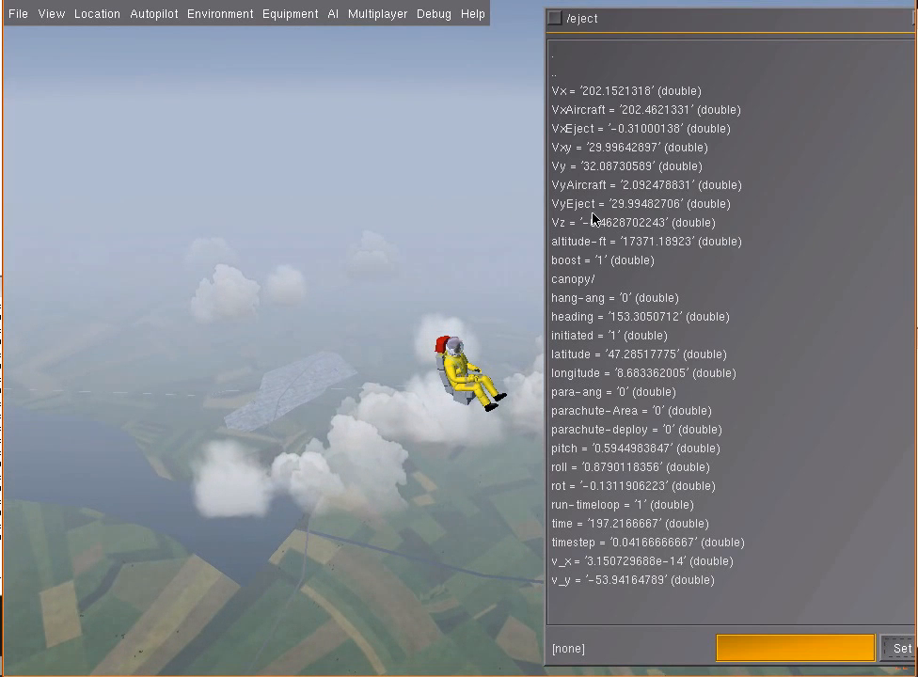
mouse_move(562, 120)
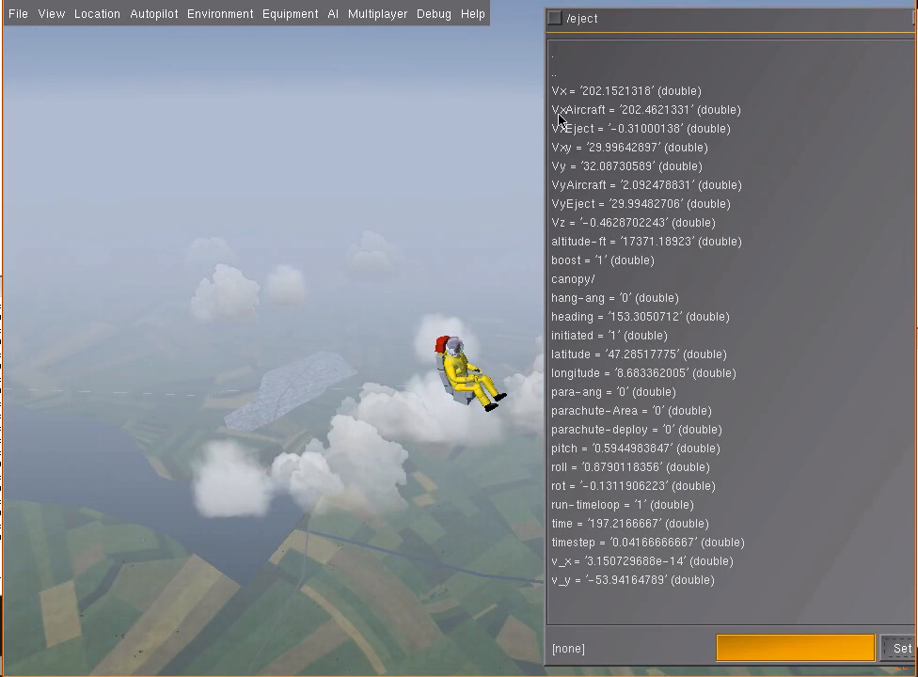
mouse_move(575, 77)
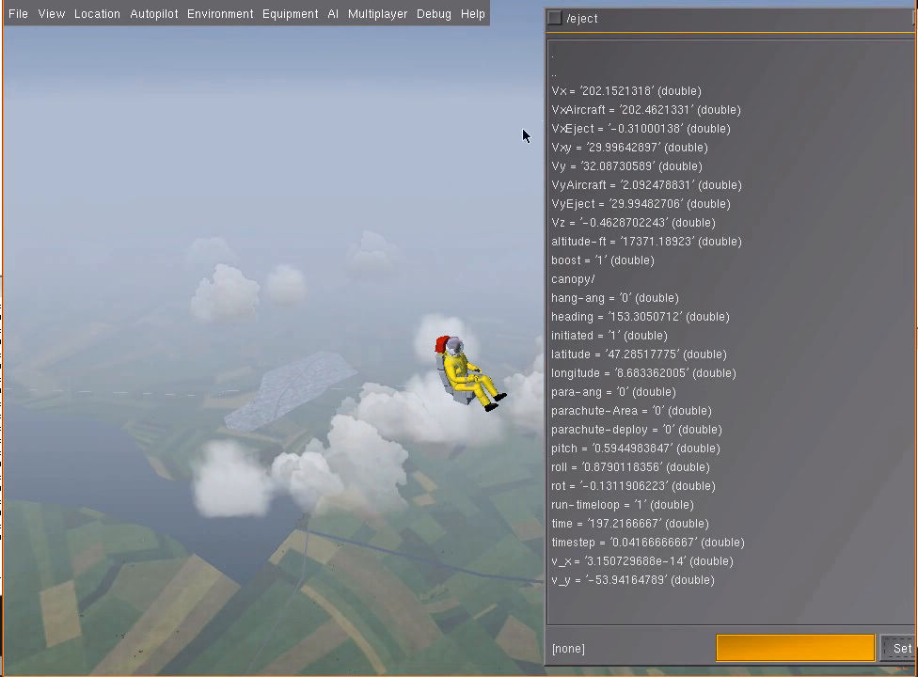
mouse_move(616, 233)
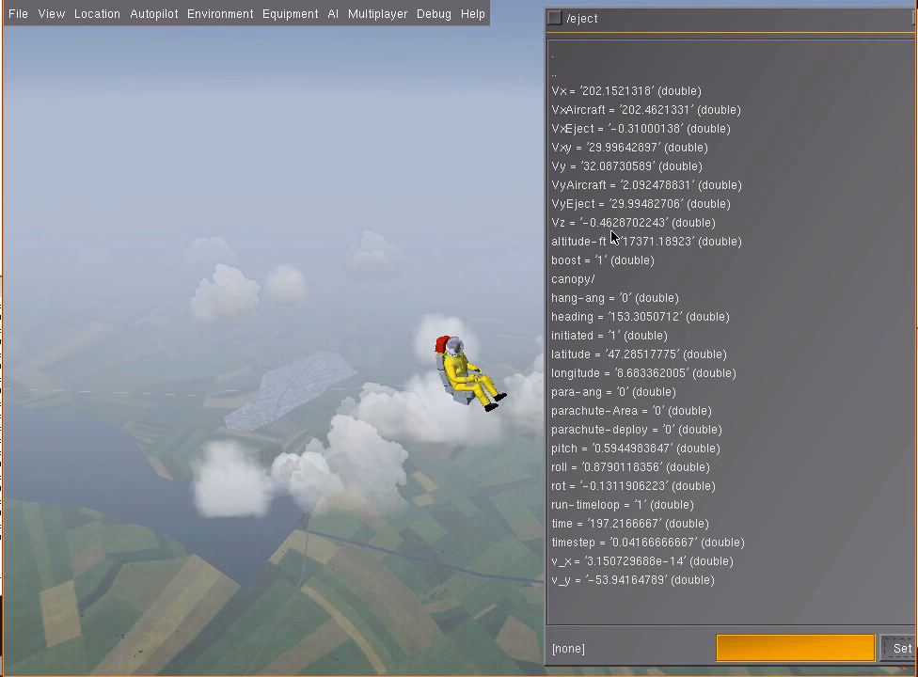
mouse_move(537, 78)
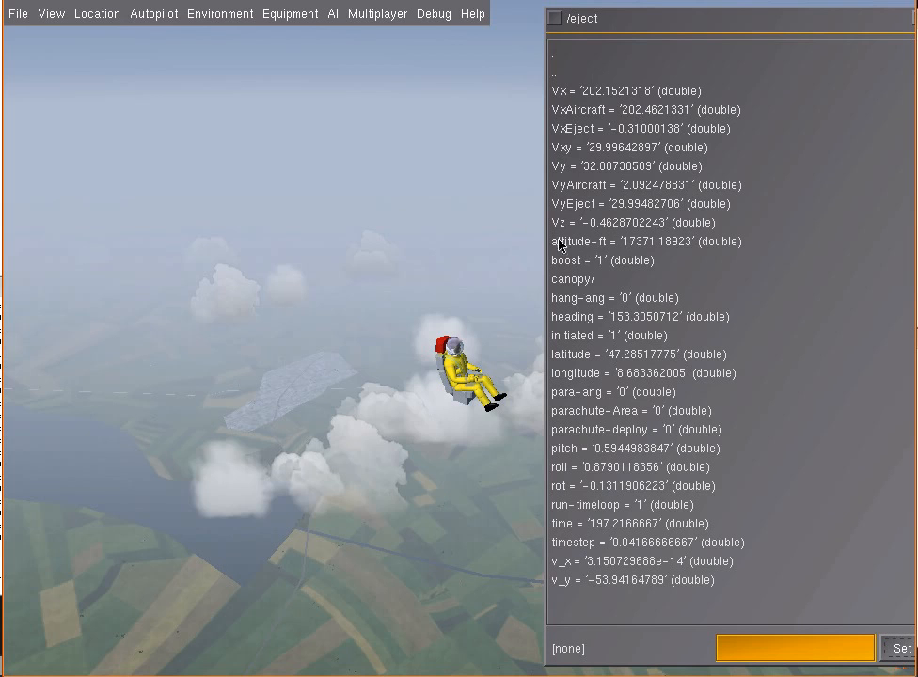
mouse_move(660, 160)
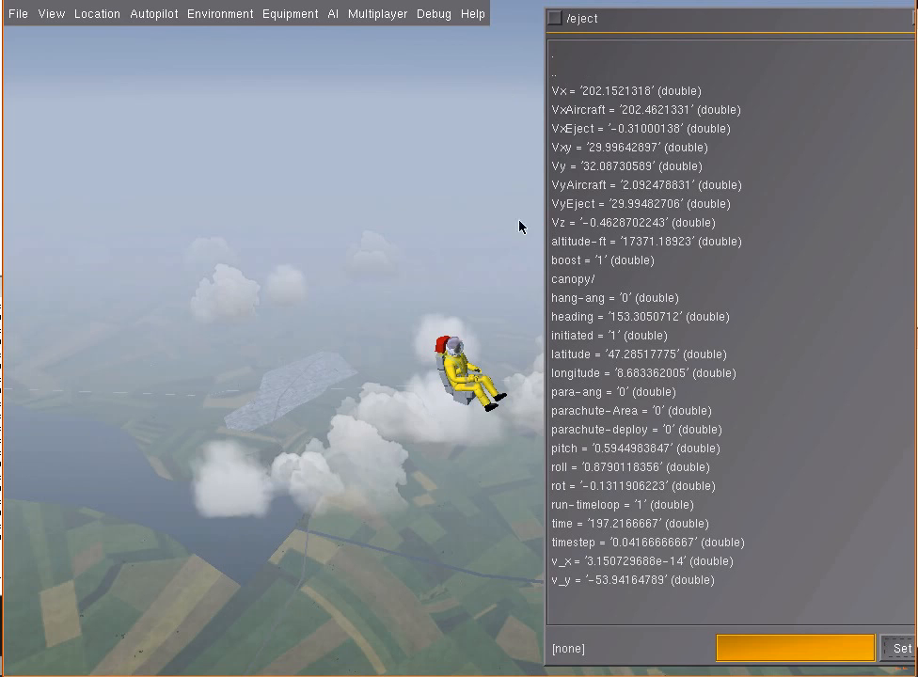
mouse_move(460, 425)
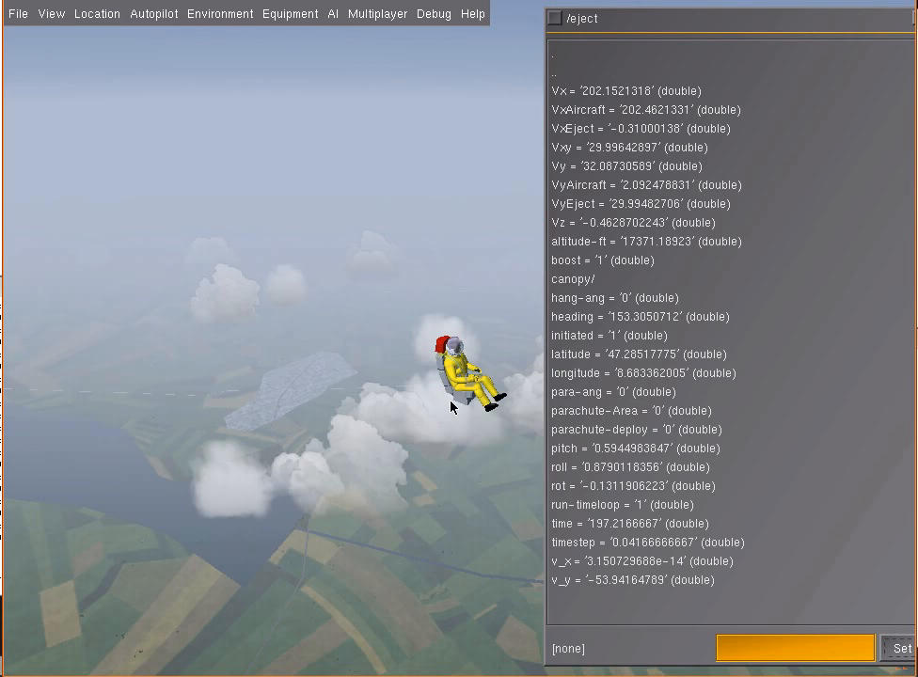
mouse_move(579, 234)
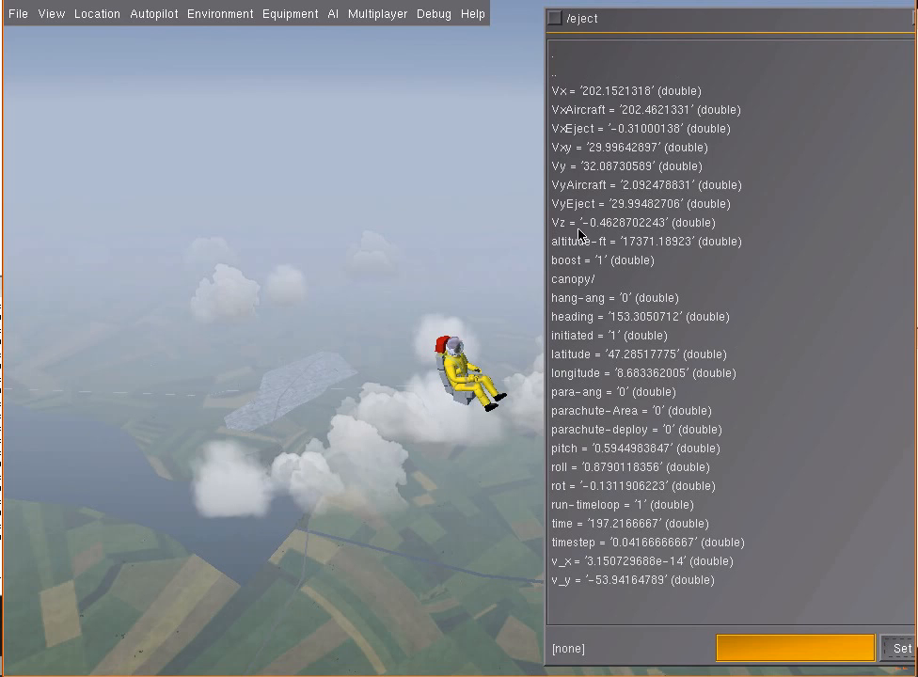
mouse_move(632, 209)
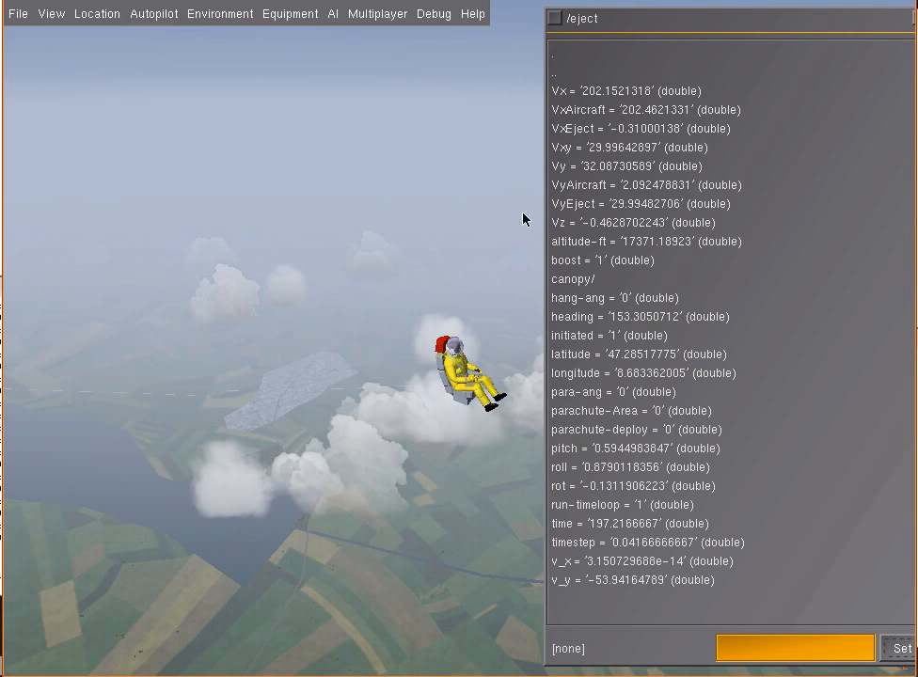
mouse_move(513, 335)
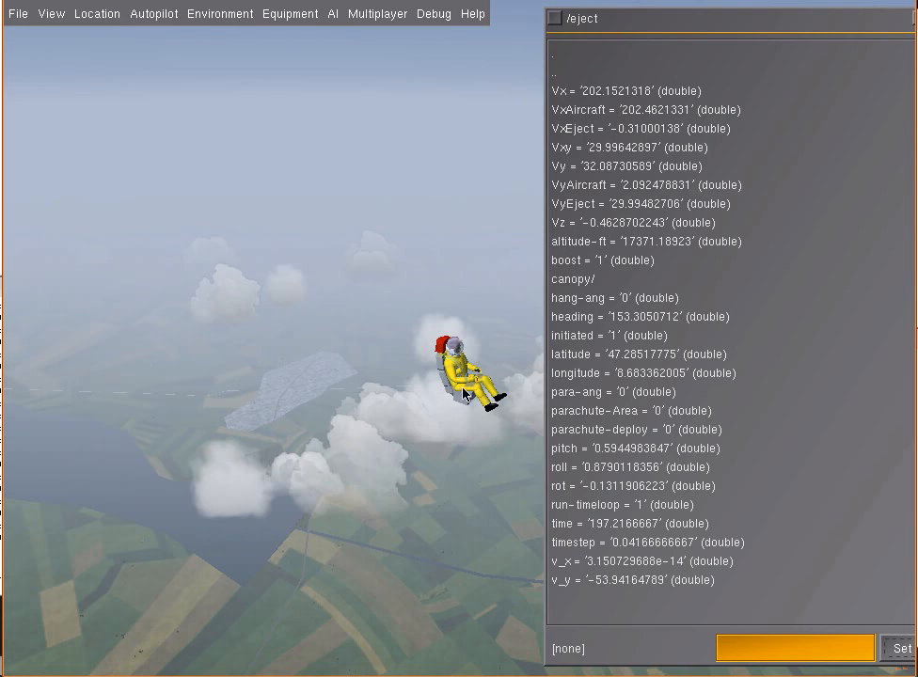
mouse_move(488, 334)
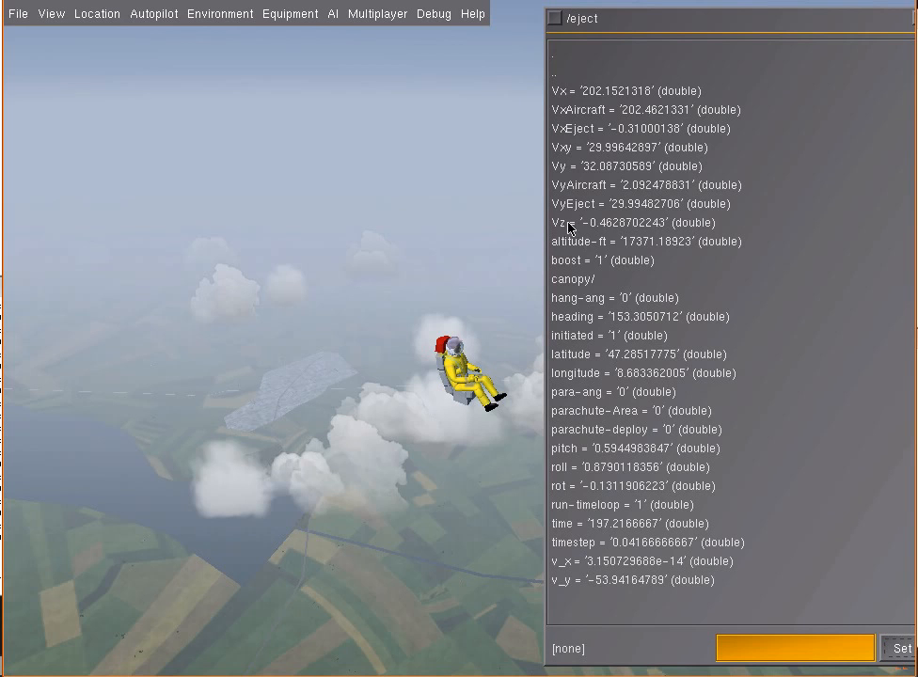
mouse_move(599, 79)
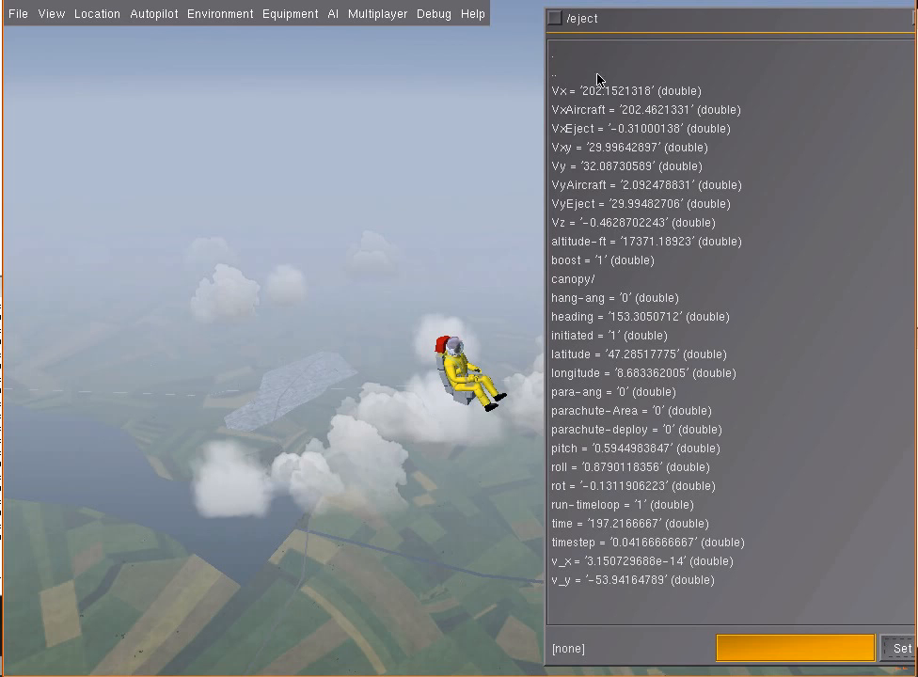
mouse_move(468, 160)
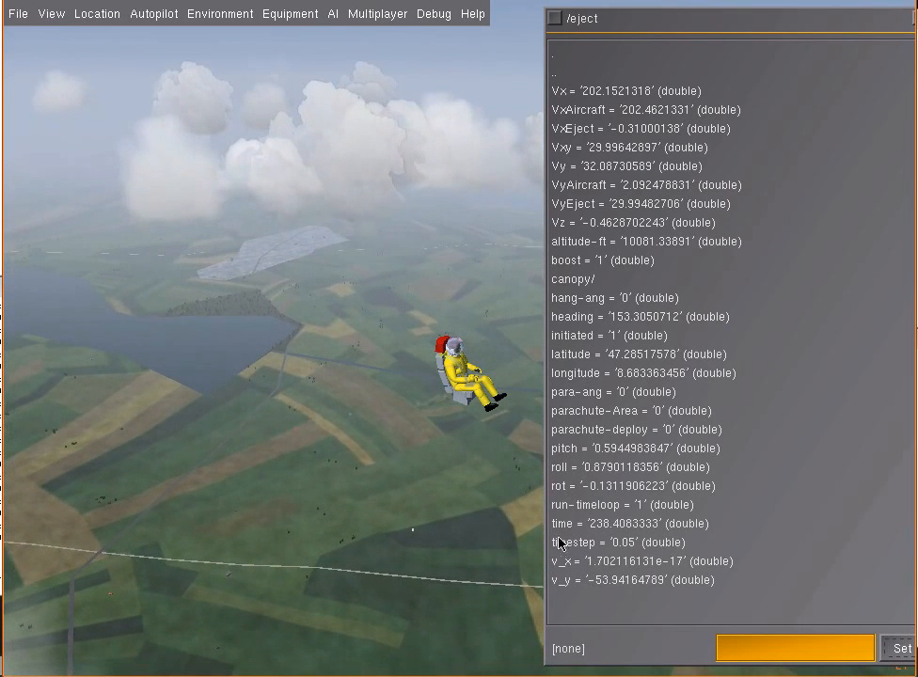
mouse_move(564, 558)
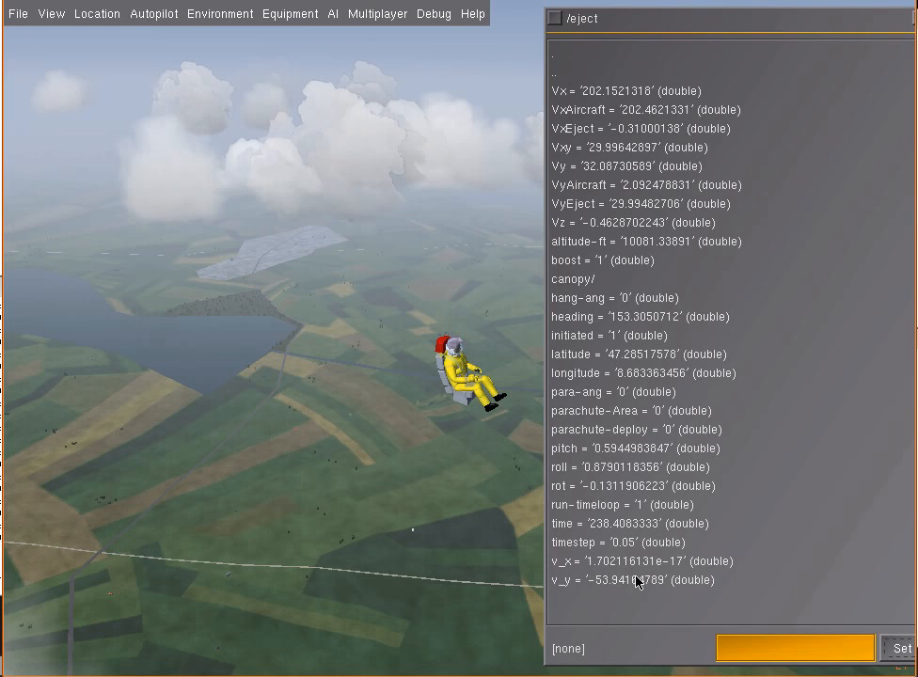
mouse_move(603, 572)
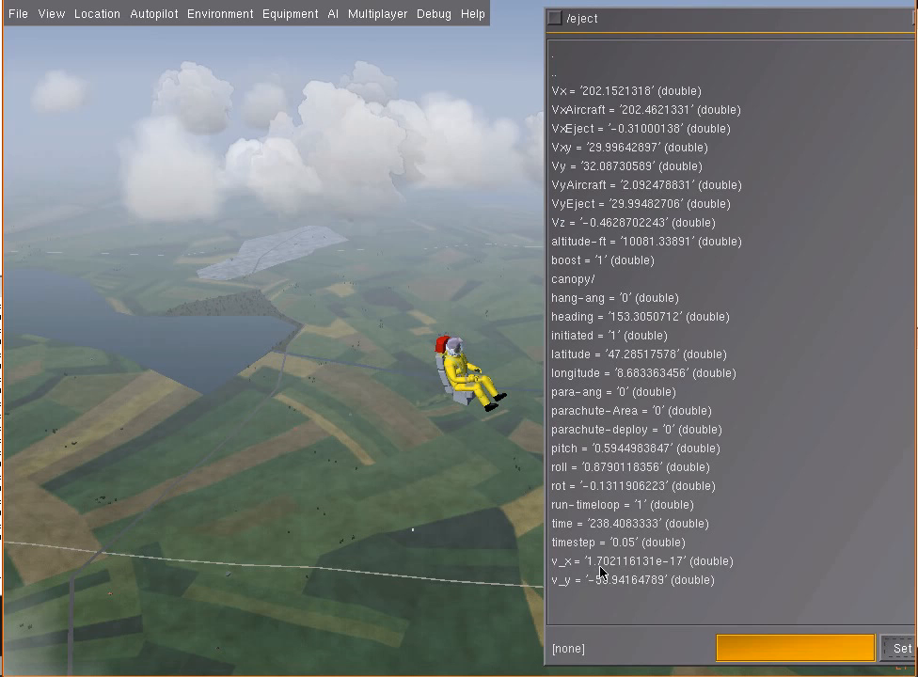
mouse_move(564, 560)
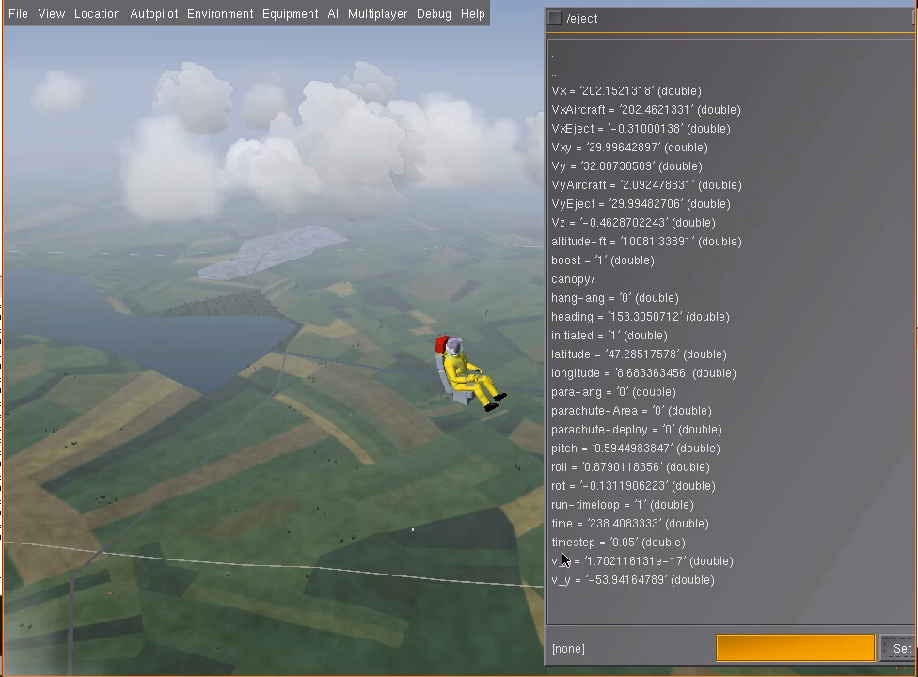
mouse_move(671, 457)
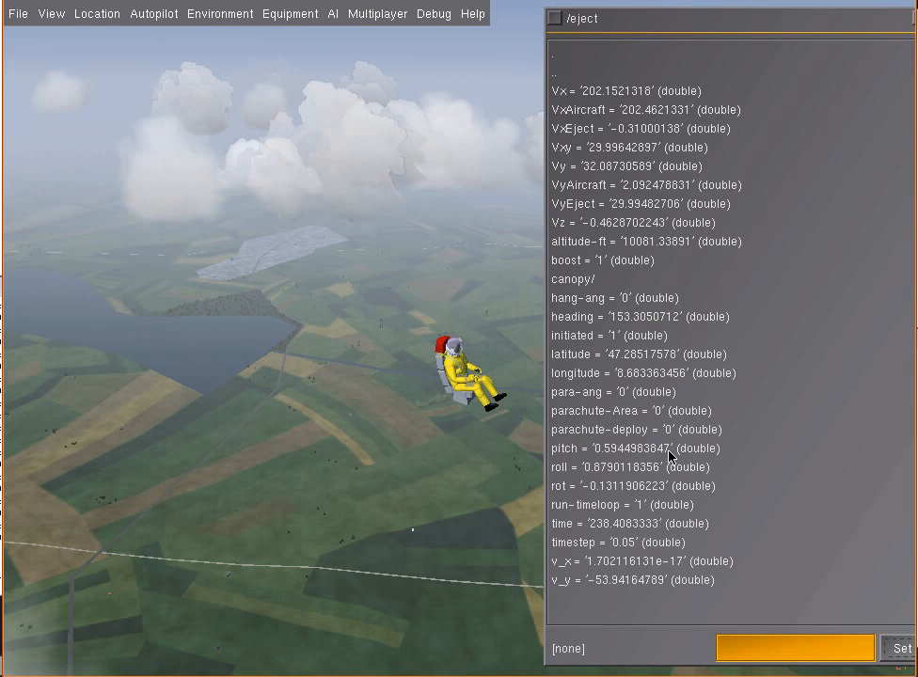
mouse_move(452, 370)
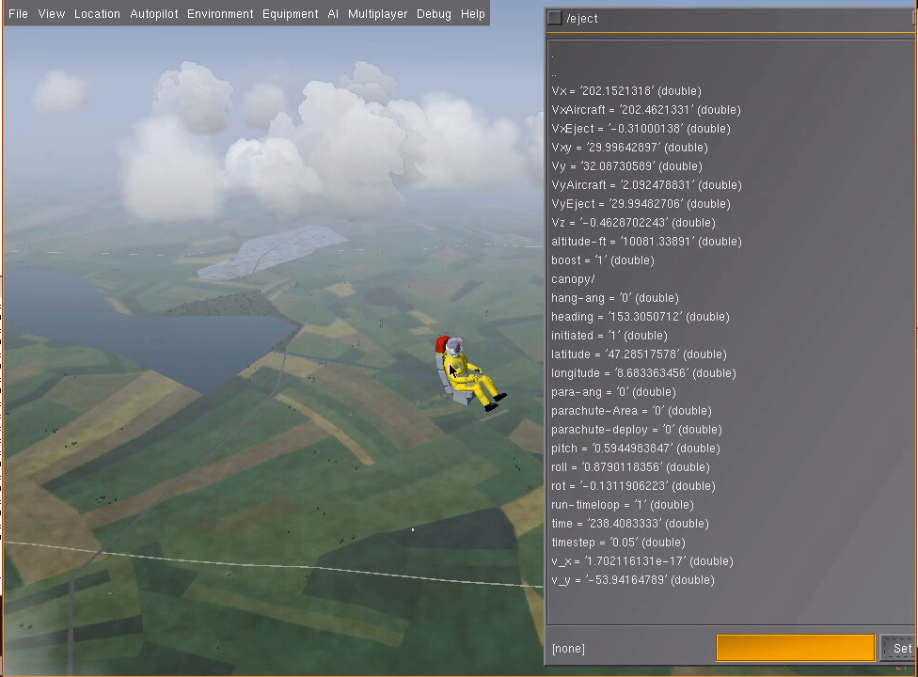
mouse_move(447, 197)
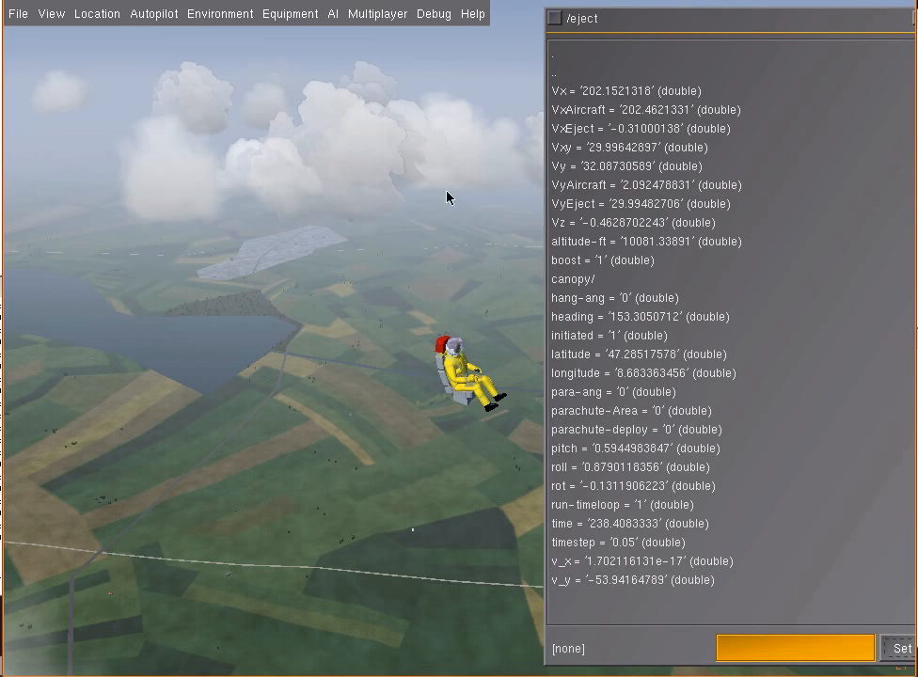
mouse_move(506, 499)
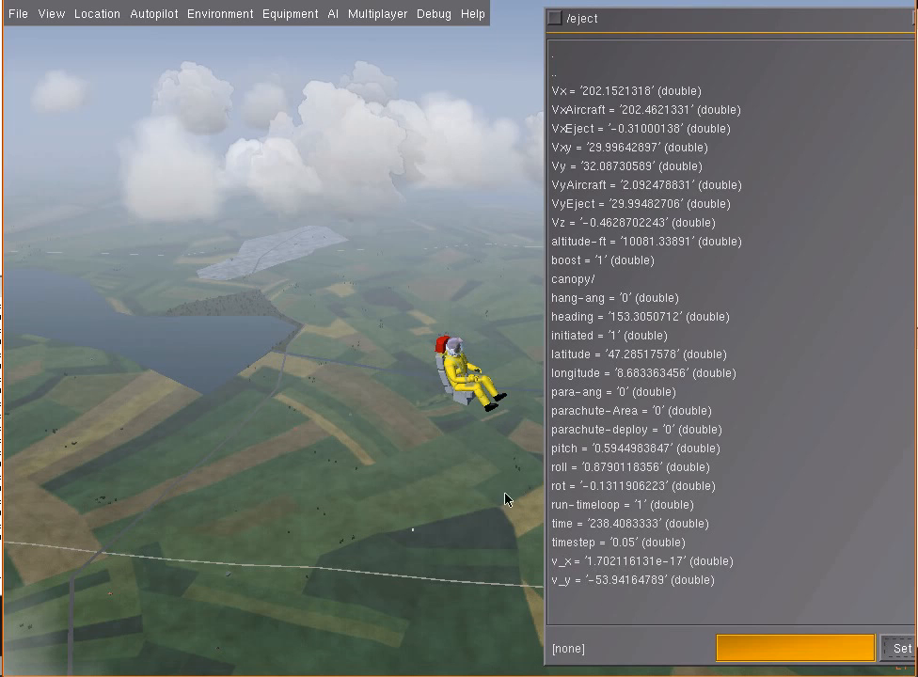
mouse_move(615, 565)
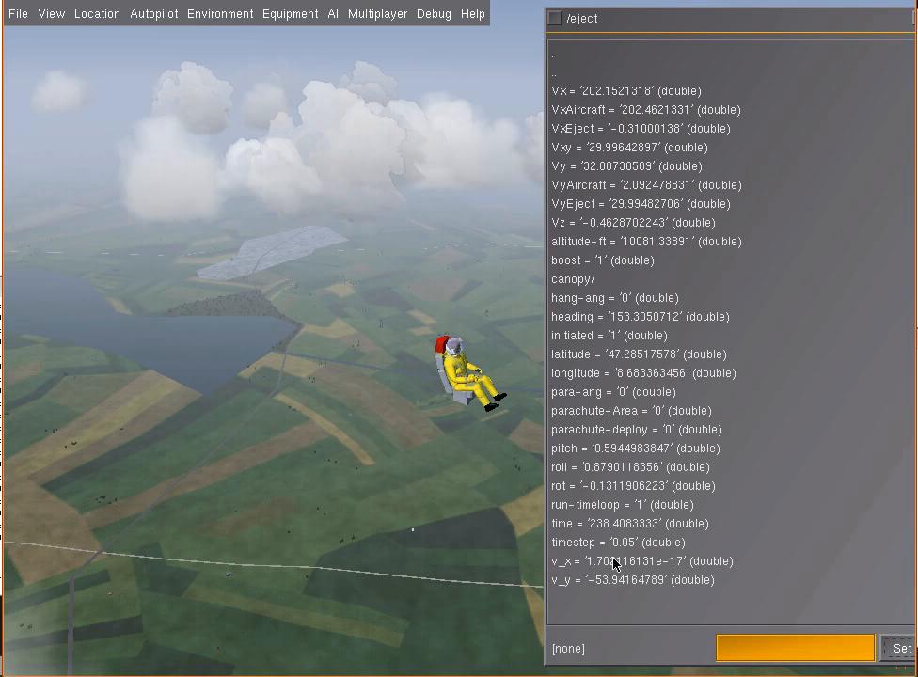
mouse_move(584, 593)
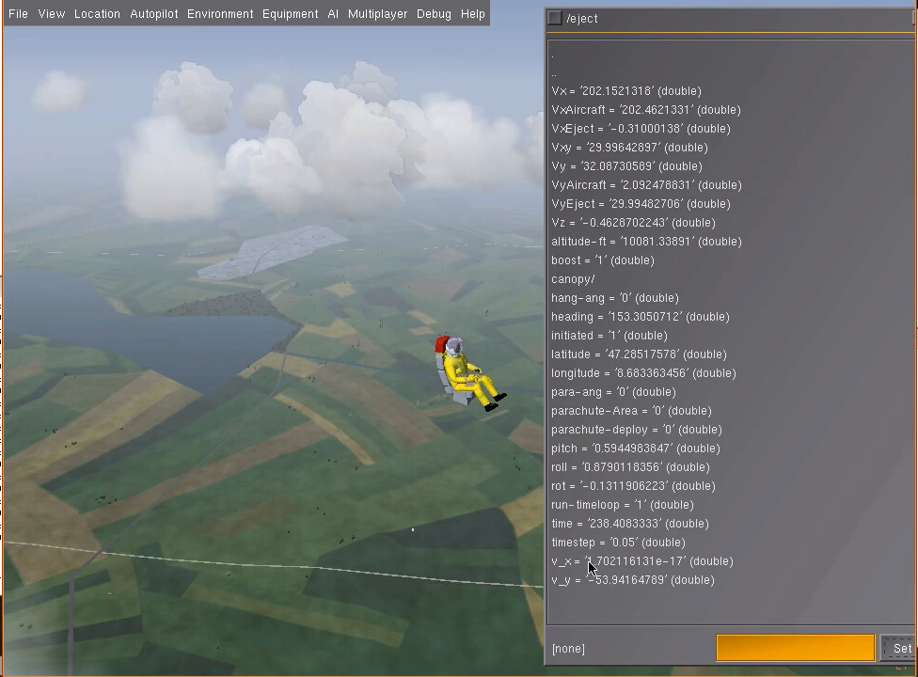
mouse_move(452, 409)
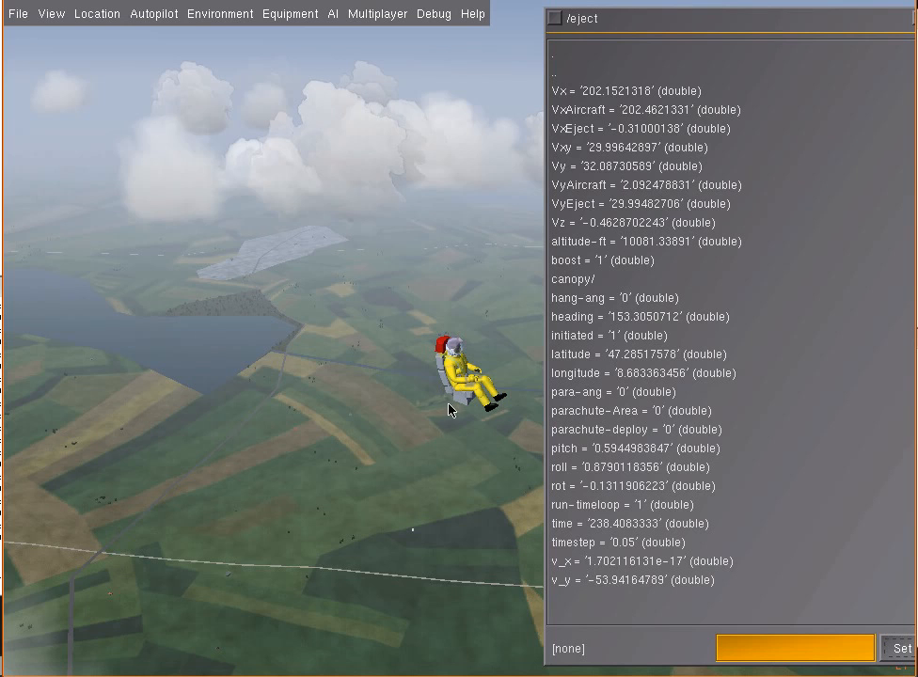
mouse_move(461, 387)
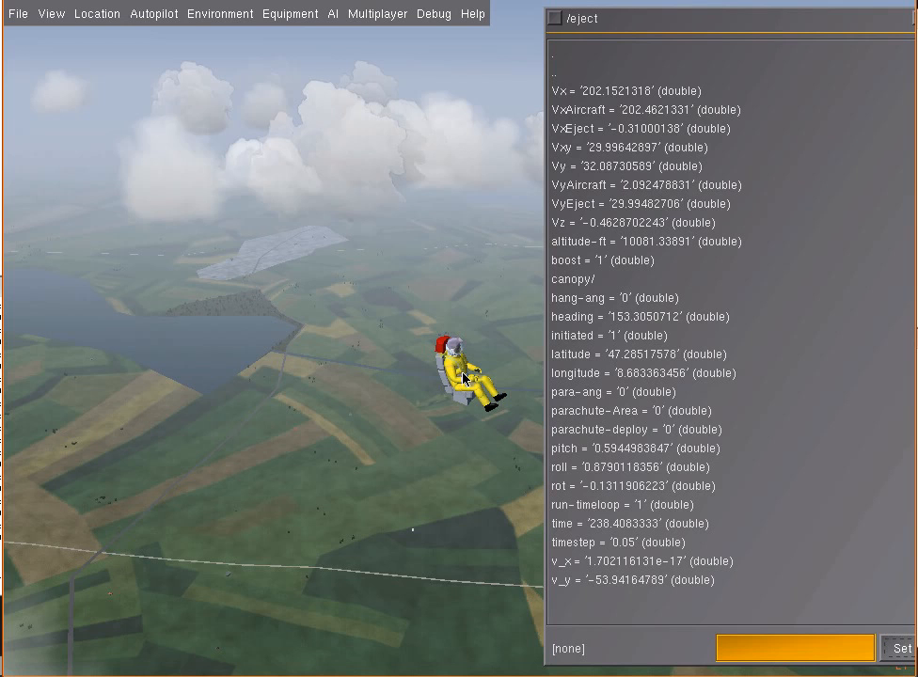
mouse_move(424, 299)
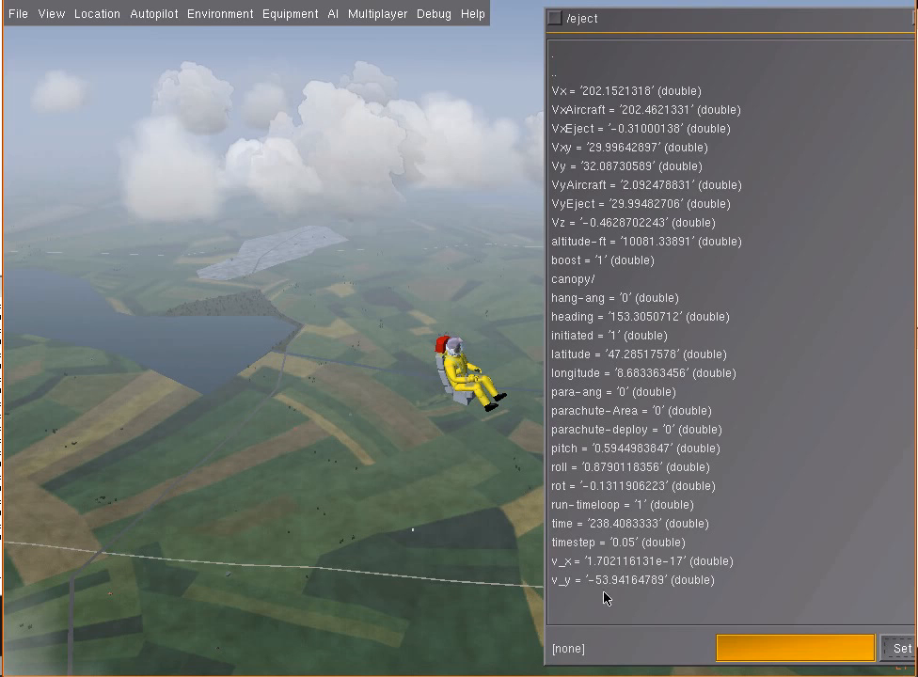
mouse_move(616, 557)
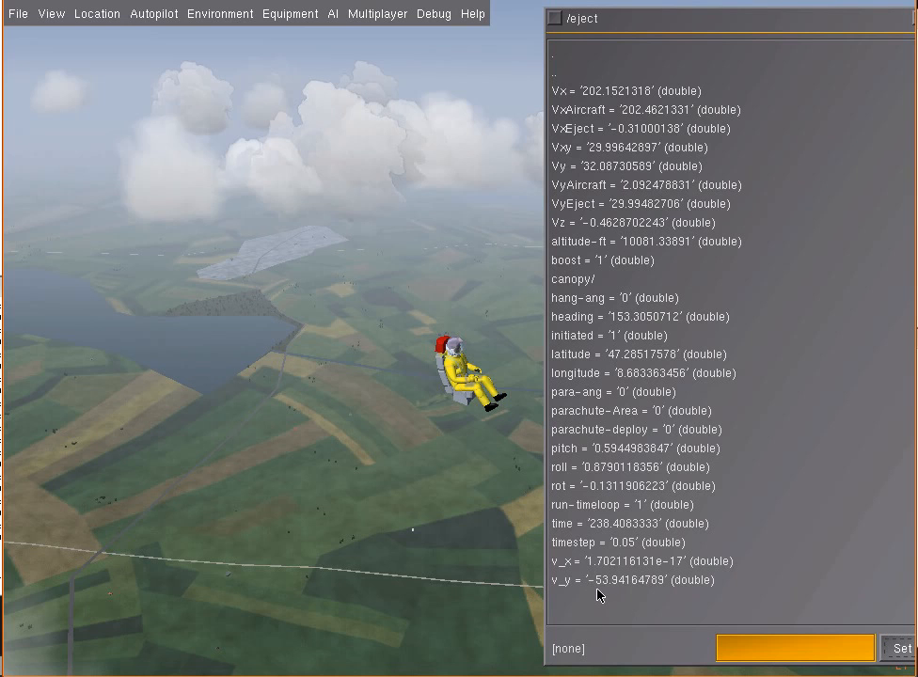
mouse_move(611, 592)
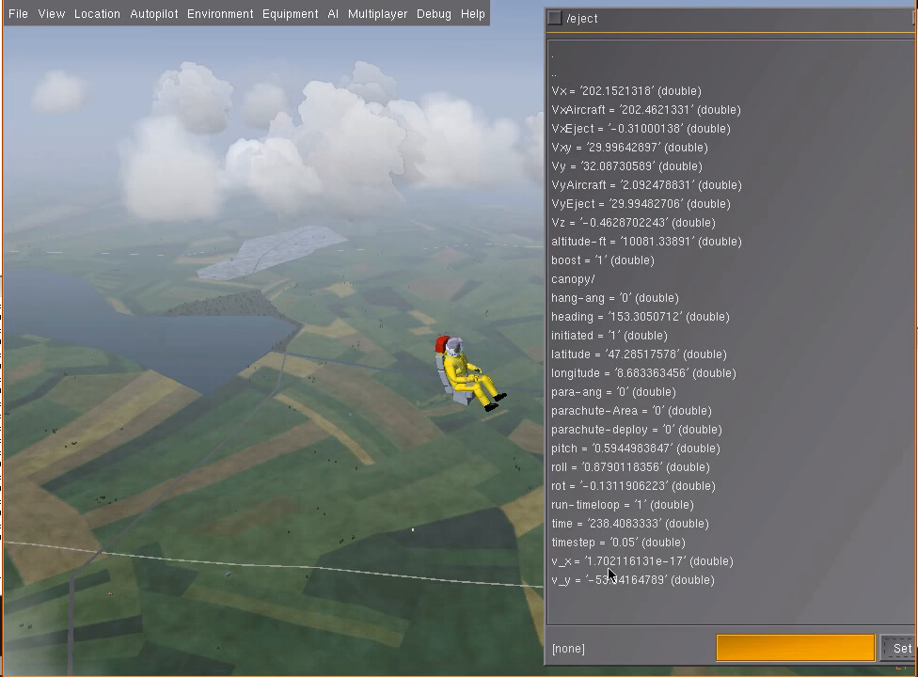
mouse_move(449, 205)
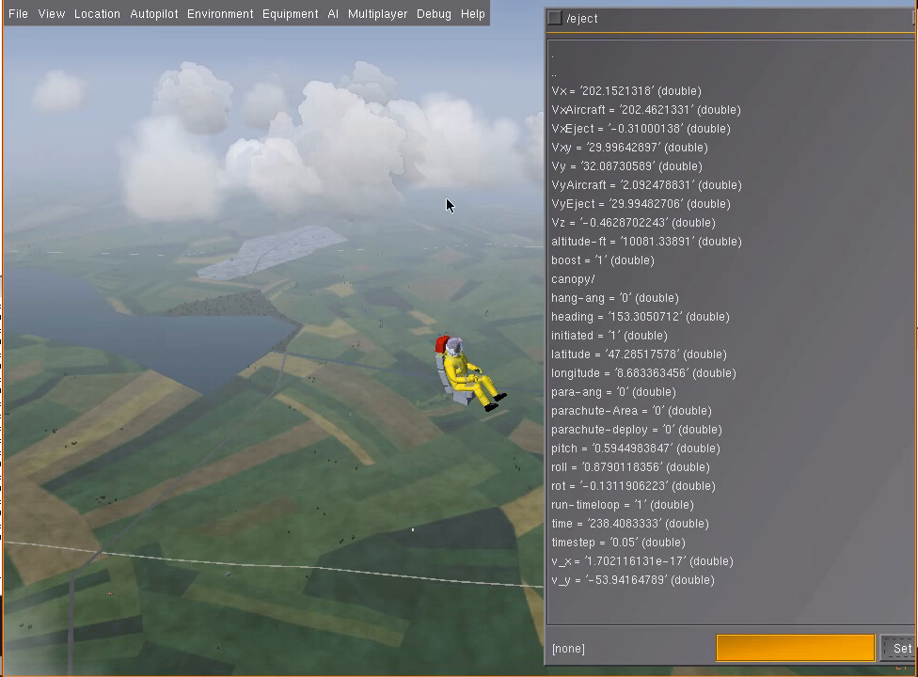
mouse_move(454, 578)
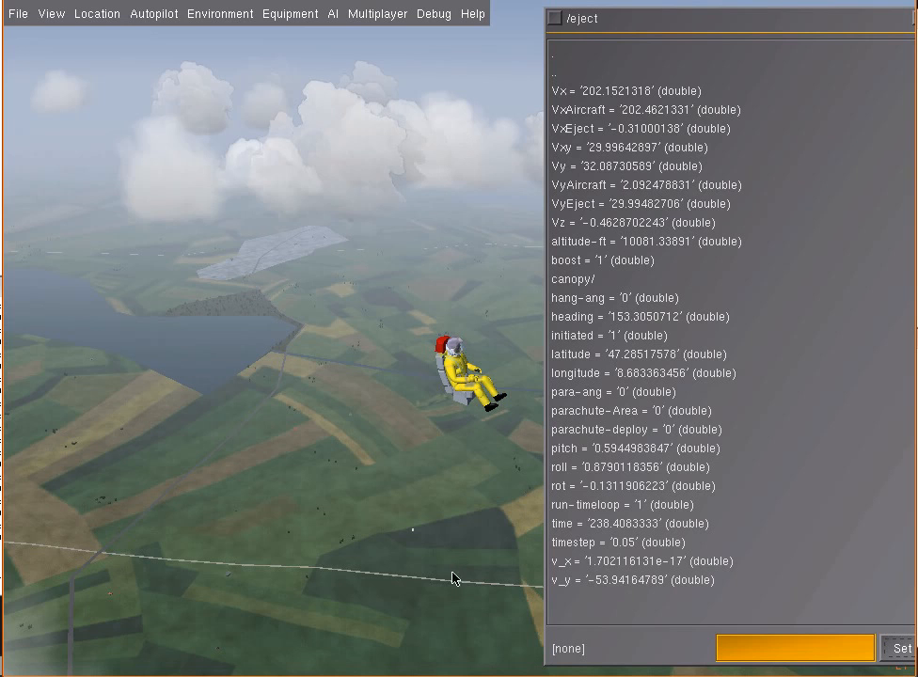
mouse_move(565, 580)
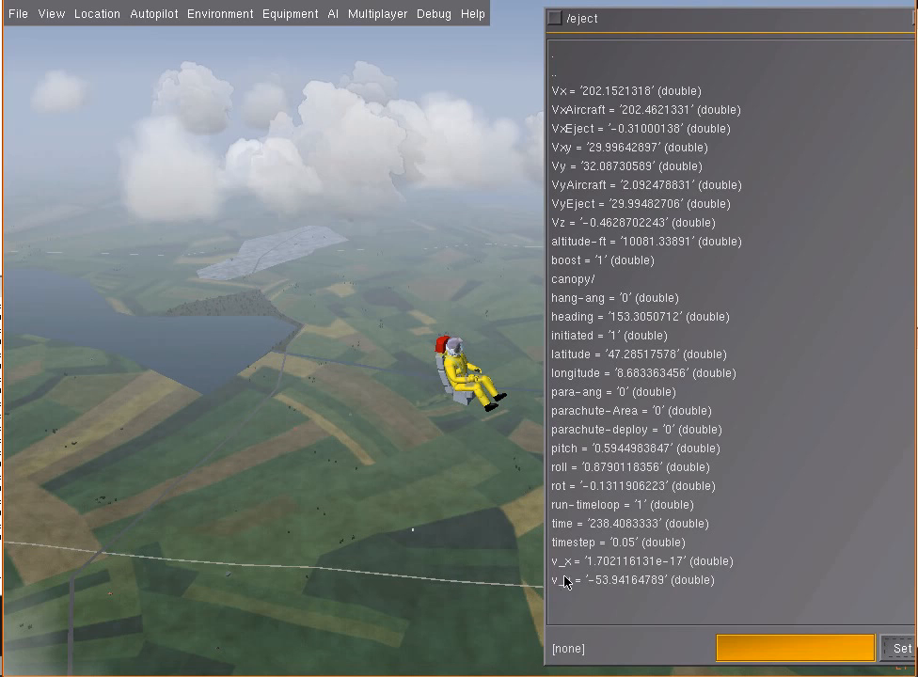
mouse_move(579, 581)
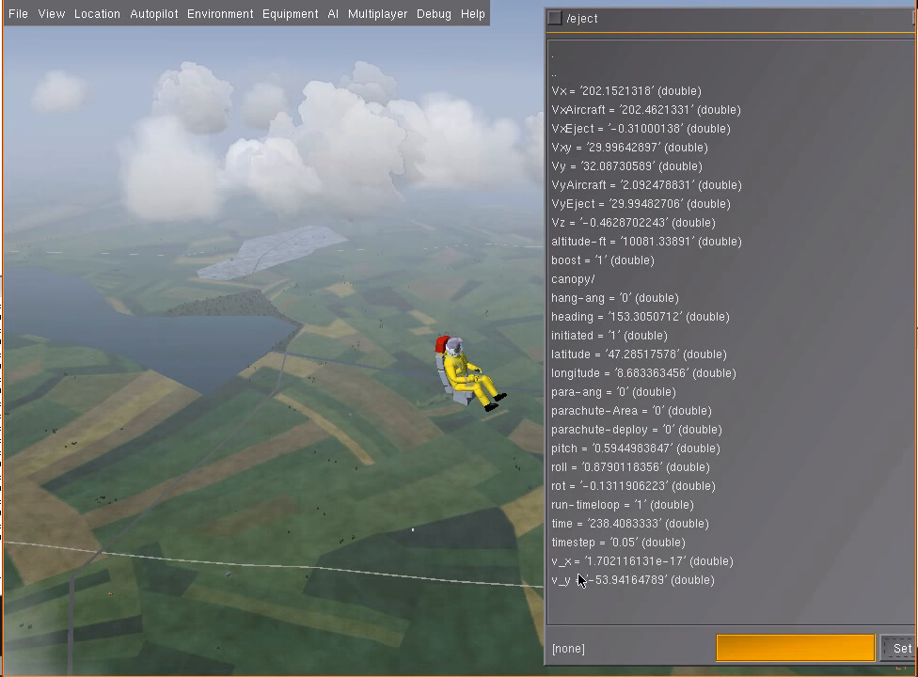
mouse_move(612, 559)
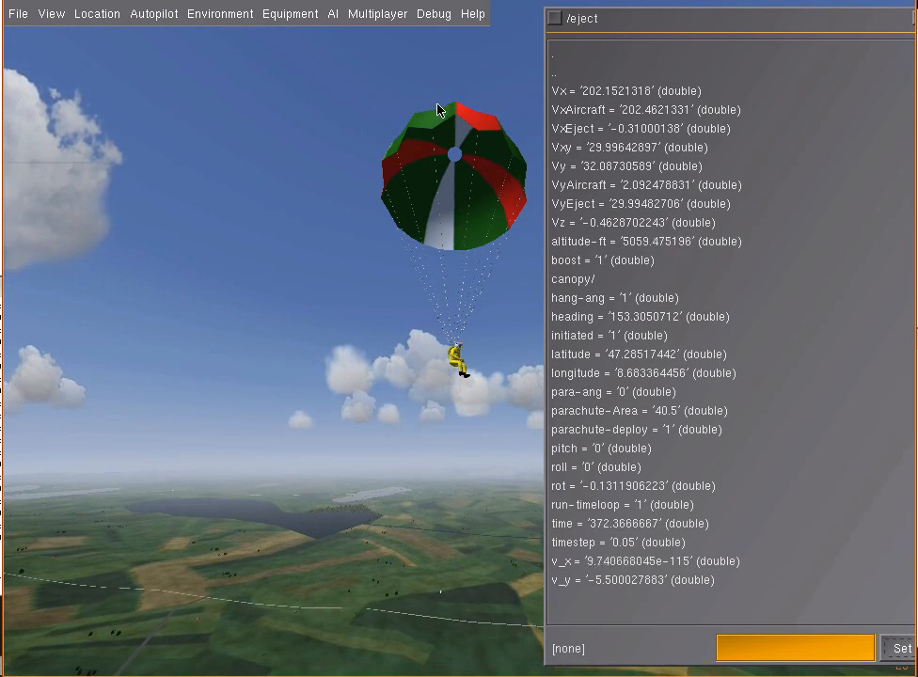
mouse_move(461, 155)
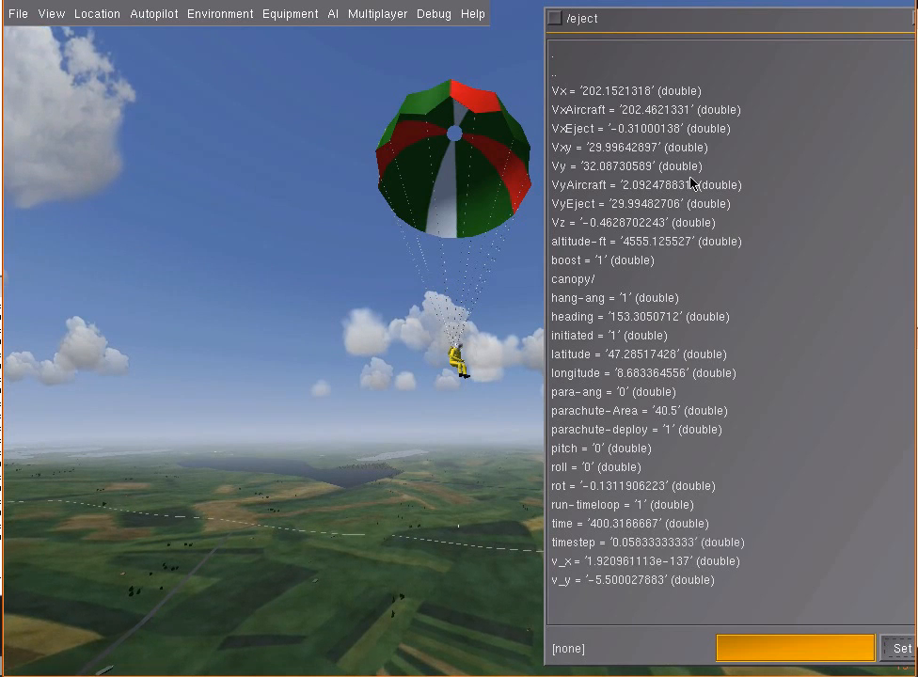
mouse_move(348, 167)
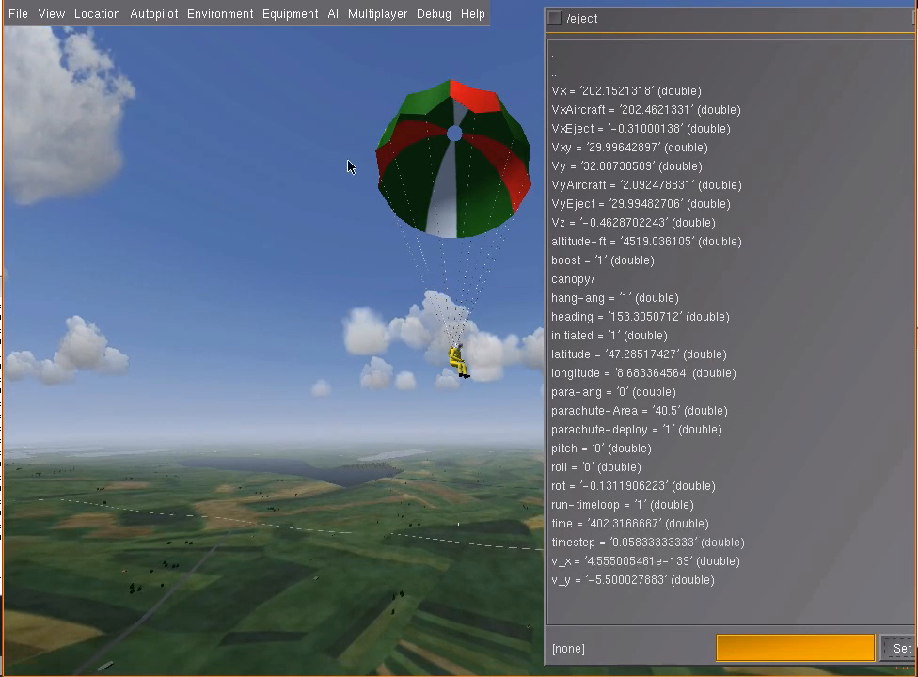
mouse_move(439, 113)
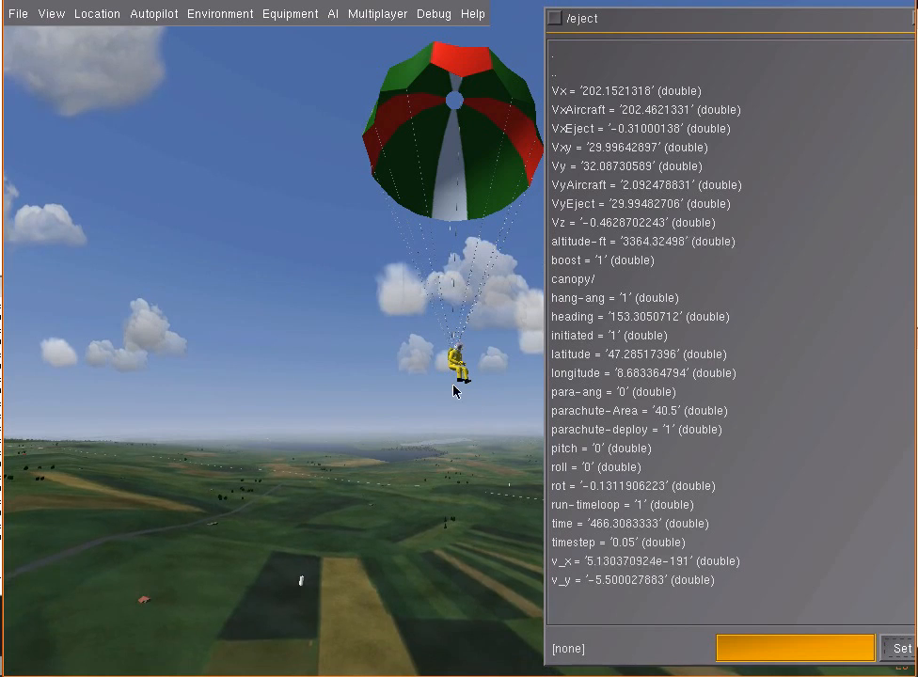
mouse_move(478, 123)
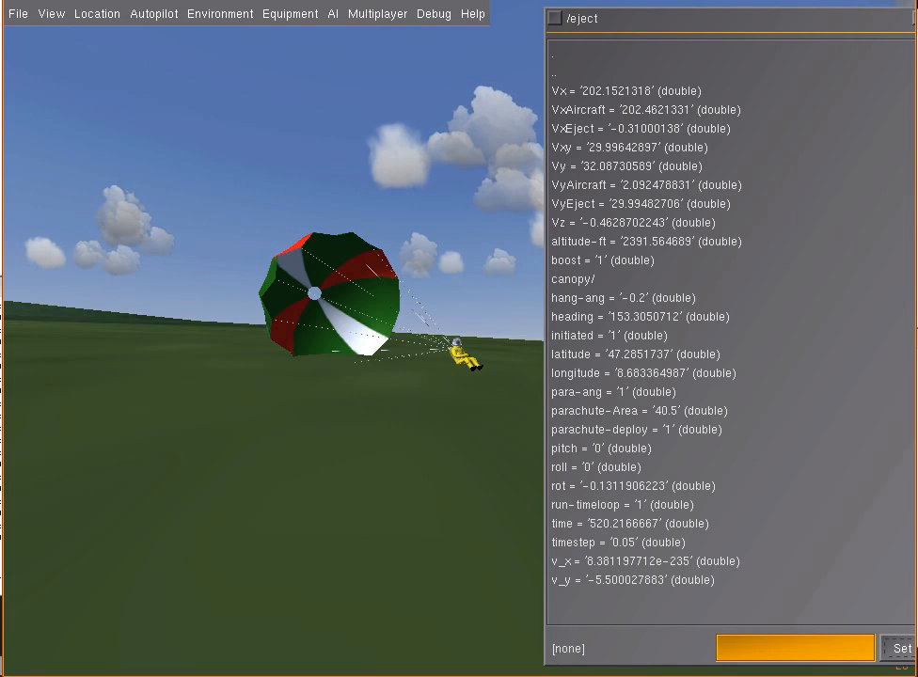
mouse_move(450, 263)
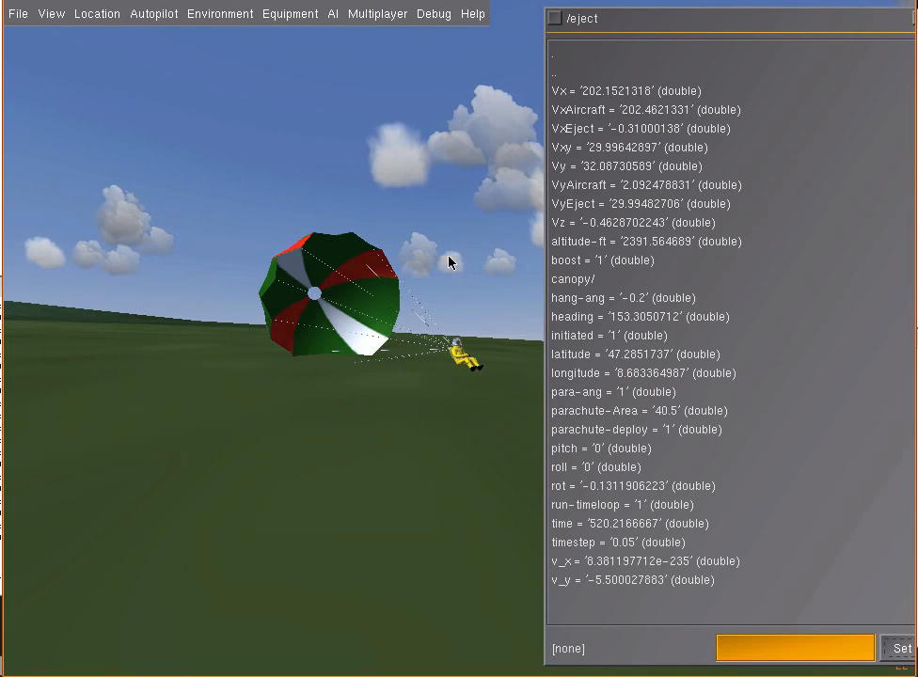